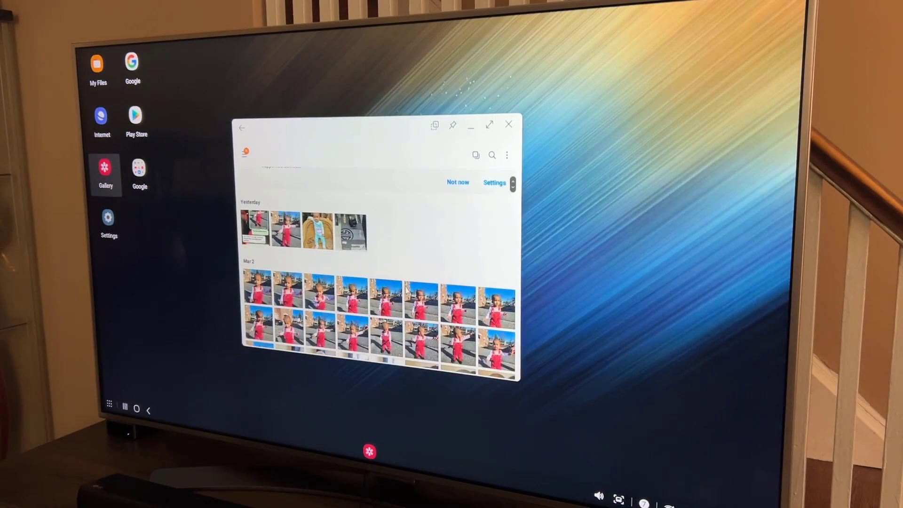
- Scroll the Gallery photo grid down to the Mar 2 photos of the child in red overalls
scroll("down", 3)
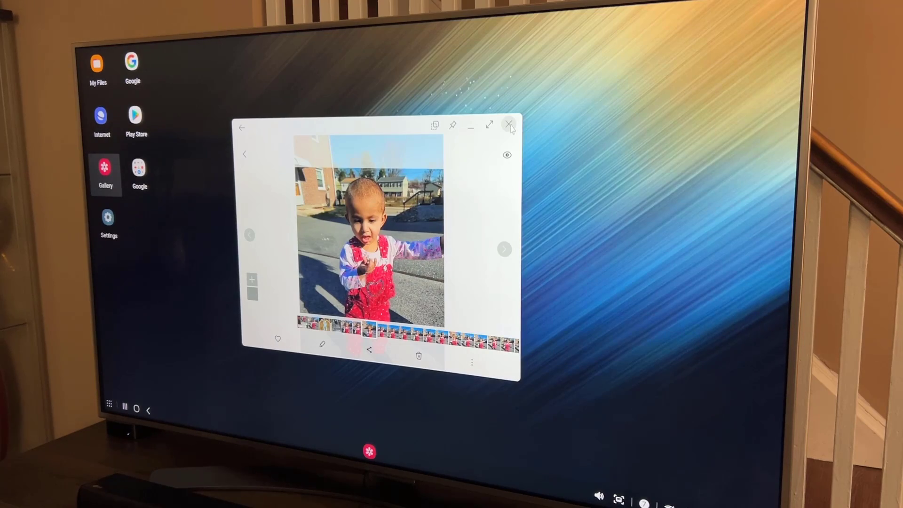
- Close the Gallery photo window and relaunch Gallery from its desktop icon
left_click(509, 124)
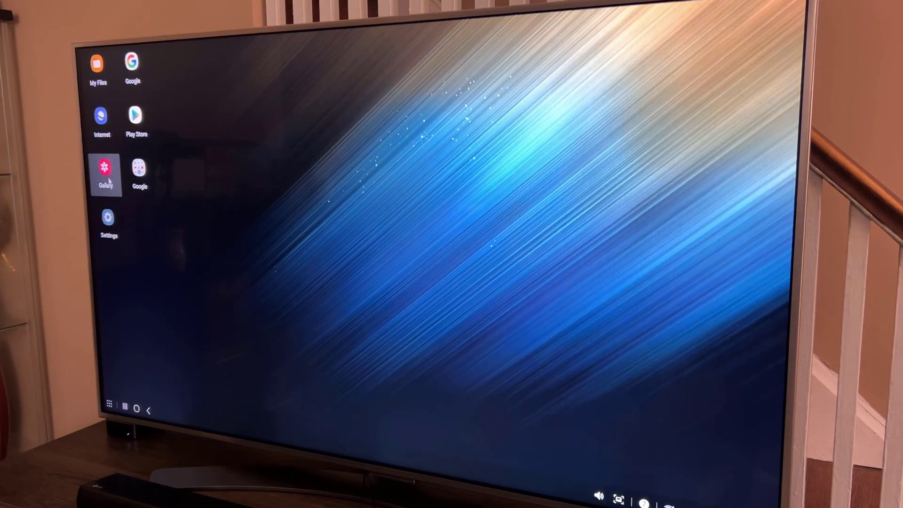
left_click(106, 168)
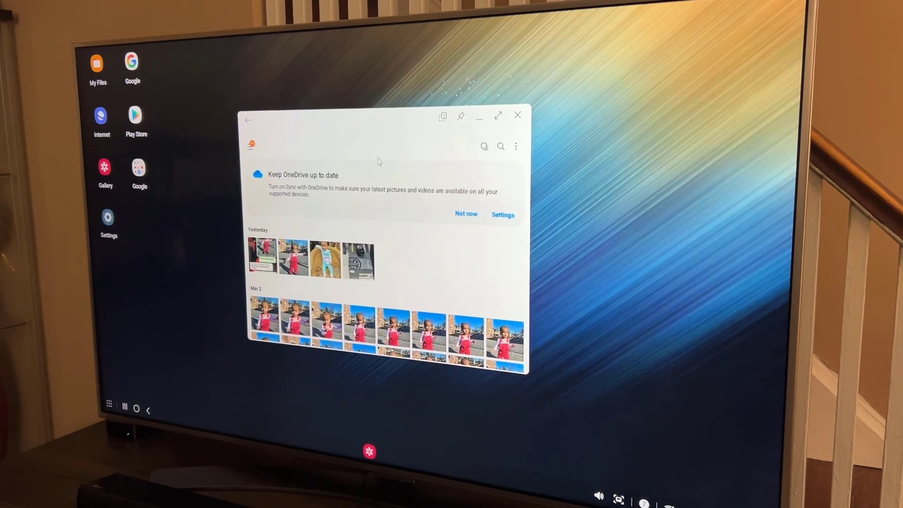
mouse_move(488, 123)
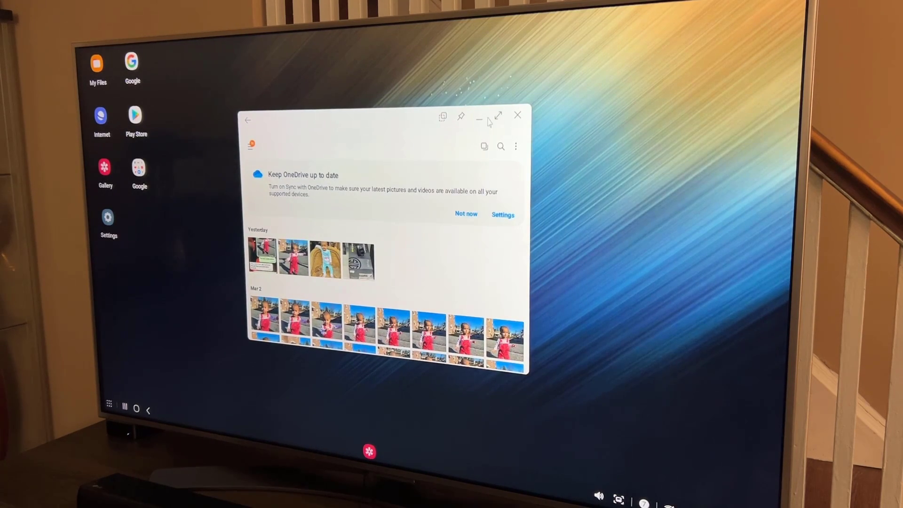
- Minimize the Gallery window so the app keeps running off-screen
left_click(517, 115)
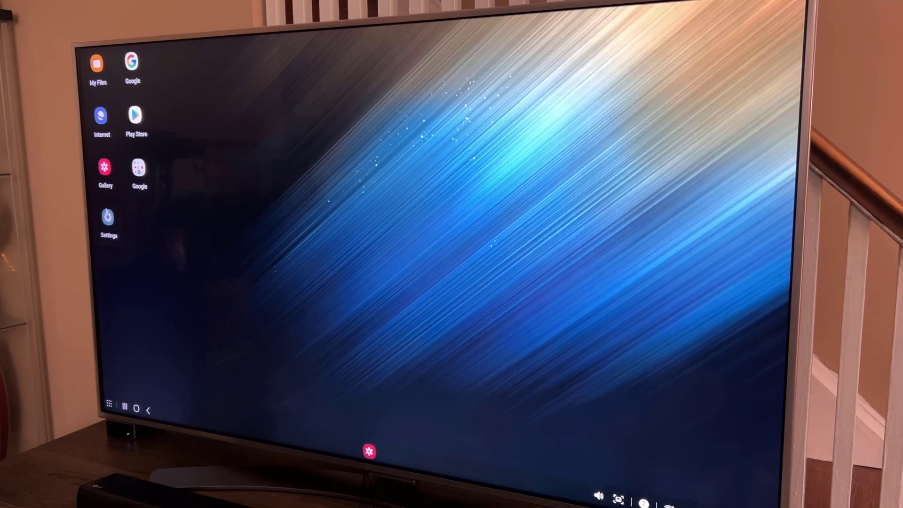
- Launch Settings and the Play Store from their desktop icons
left_click(108, 220)
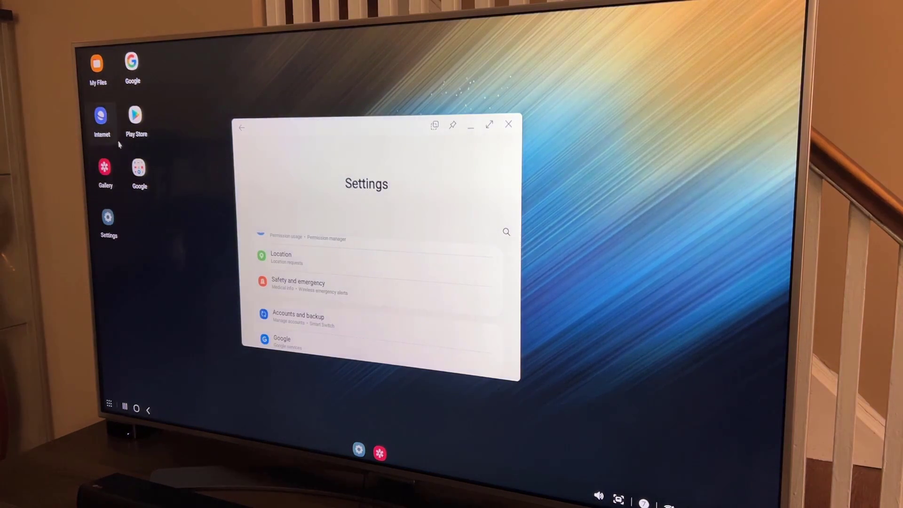
left_click(136, 118)
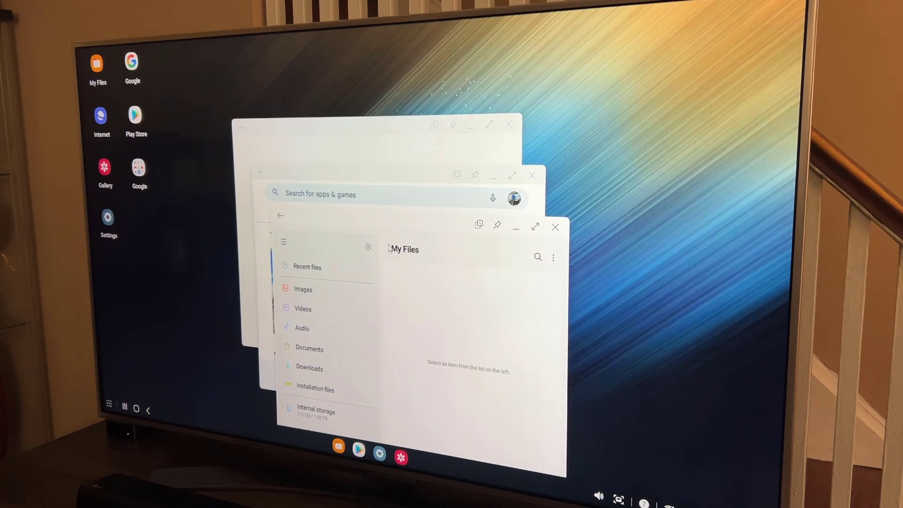
mouse_move(396, 225)
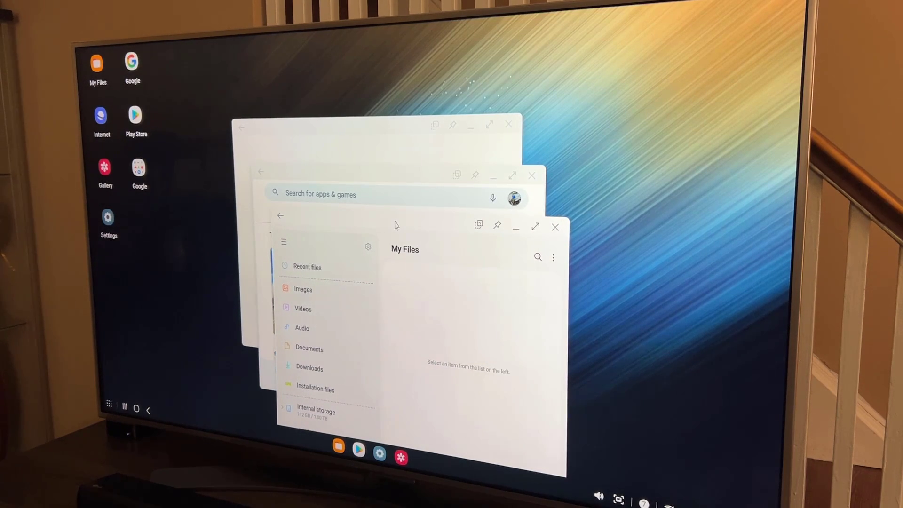
- Click the My Files window at its lower right edge
left_click(534, 226)
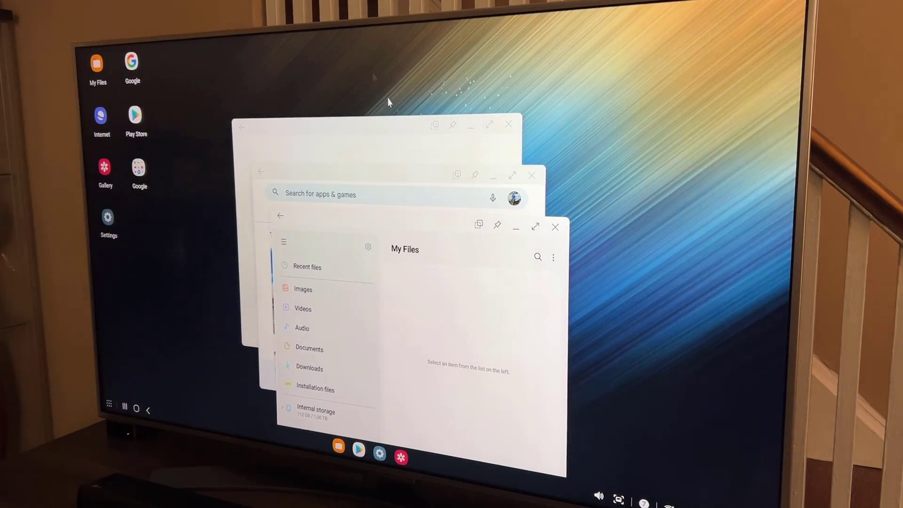
mouse_move(449, 225)
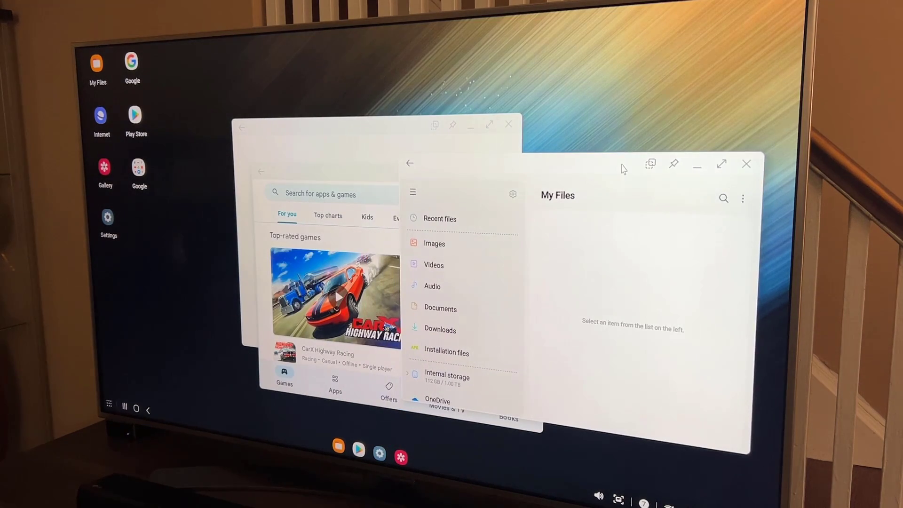
mouse_move(387, 164)
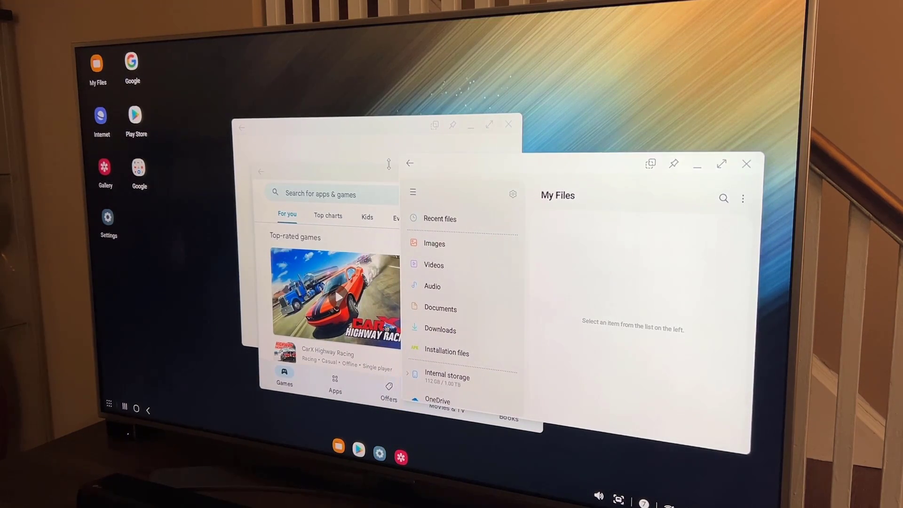